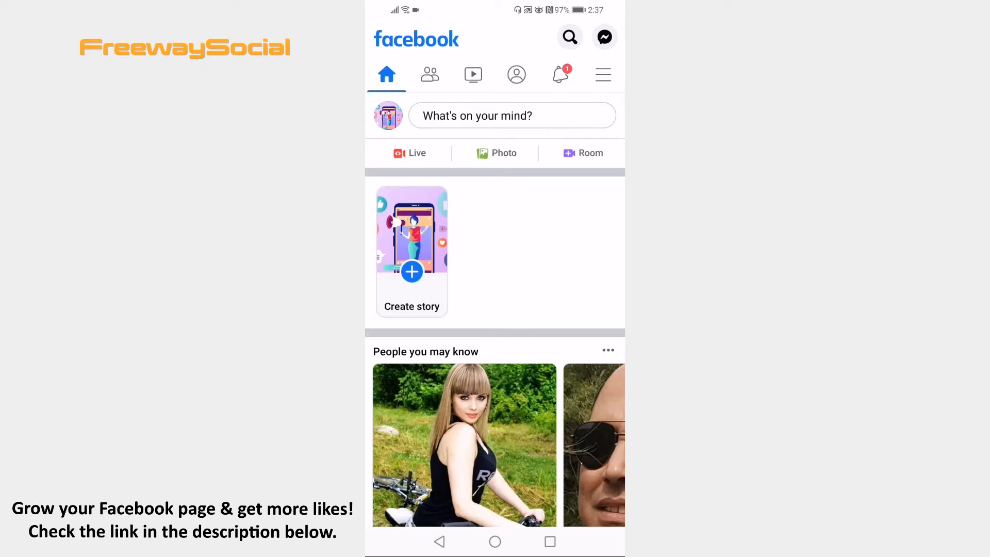
Step: Go from the hamburger menu into Settings & Privacy and then the Settings page
{"action": "left_click", "coordinate": [602, 75]}
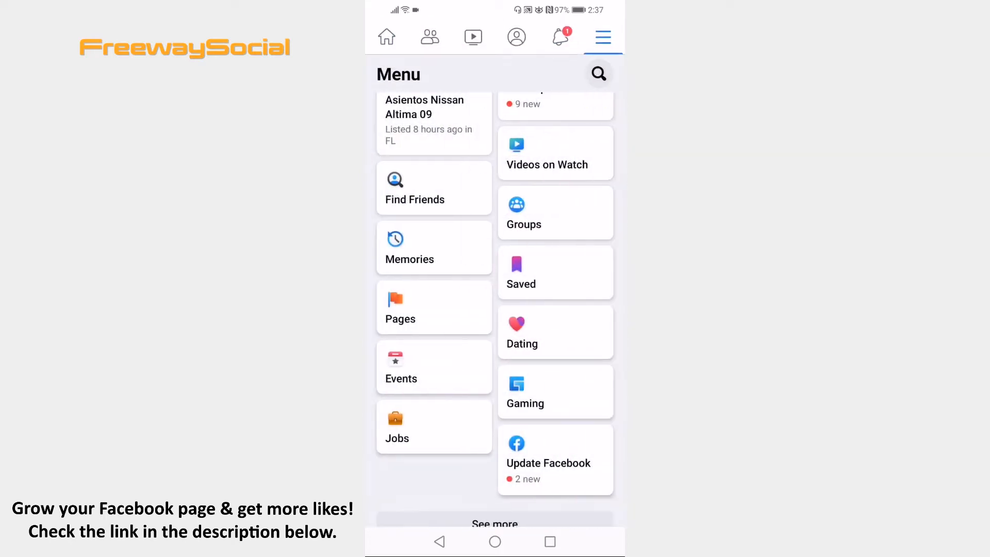
{"action": "scroll", "scroll_direction": "down", "scroll_amount": 3}
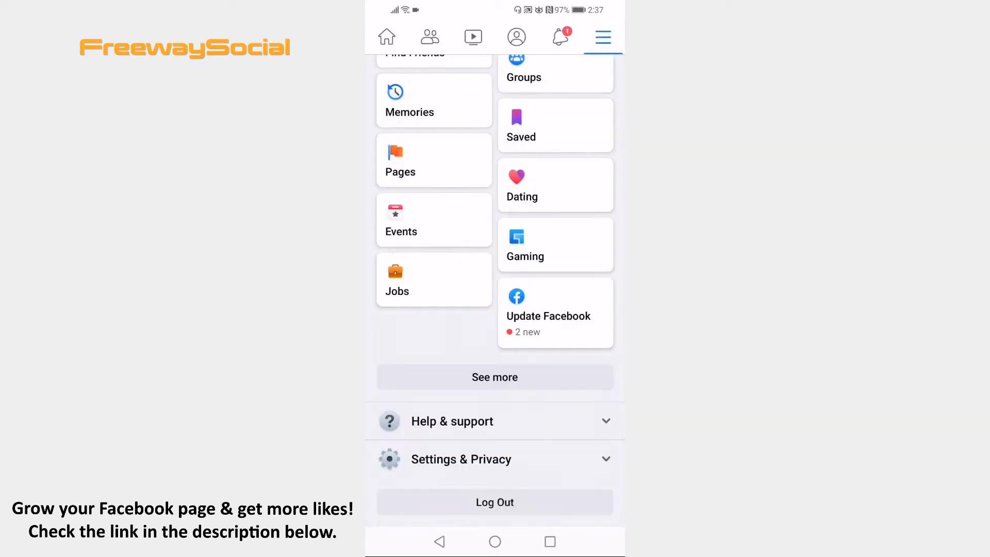
{"action": "left_click", "coordinate": [461, 459]}
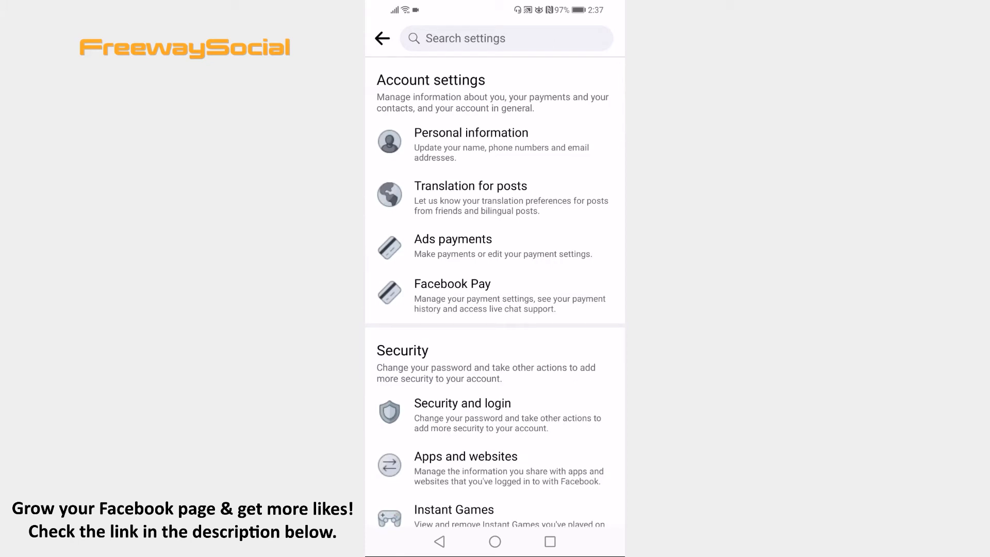
Step: Reach Download your information under Your Facebook information
{"action": "scroll", "scroll_direction": "down", "scroll_amount": 3}
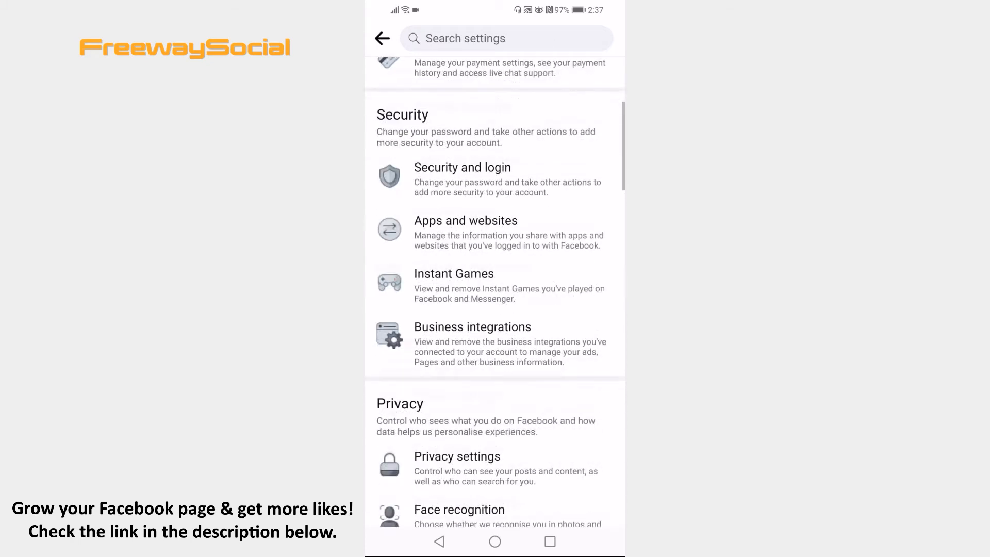
{"action": "scroll", "scroll_direction": "down", "scroll_amount": 3}
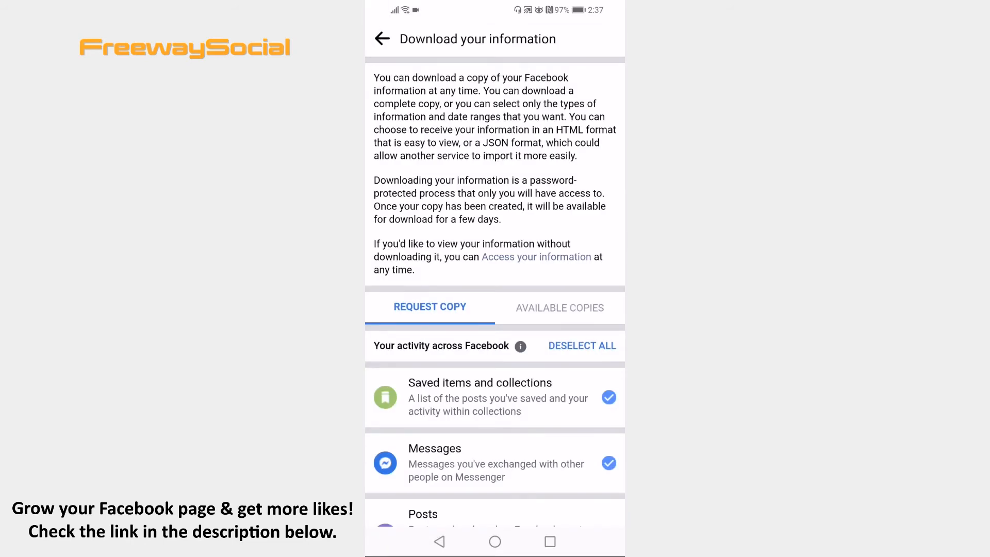
Step: Deselect all categories and tick only Posts for the information copy
{"action": "left_click", "coordinate": [582, 345]}
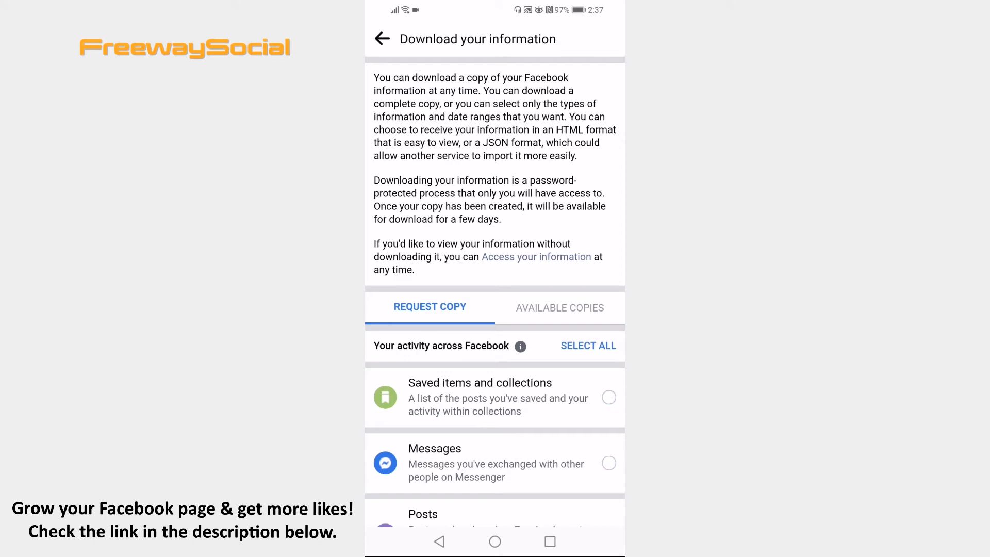
{"action": "scroll", "scroll_direction": "down", "scroll_amount": 3}
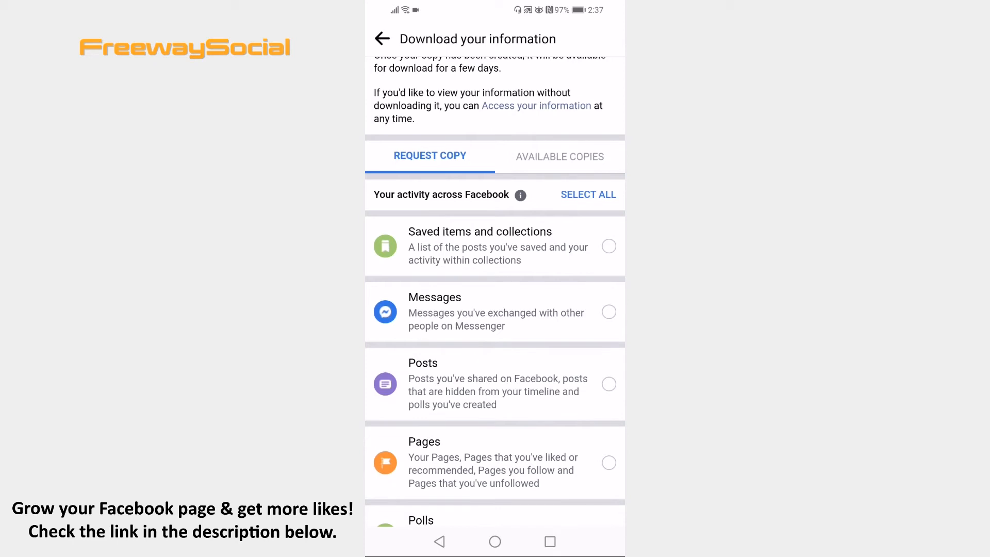
{"action": "left_click", "coordinate": [608, 384]}
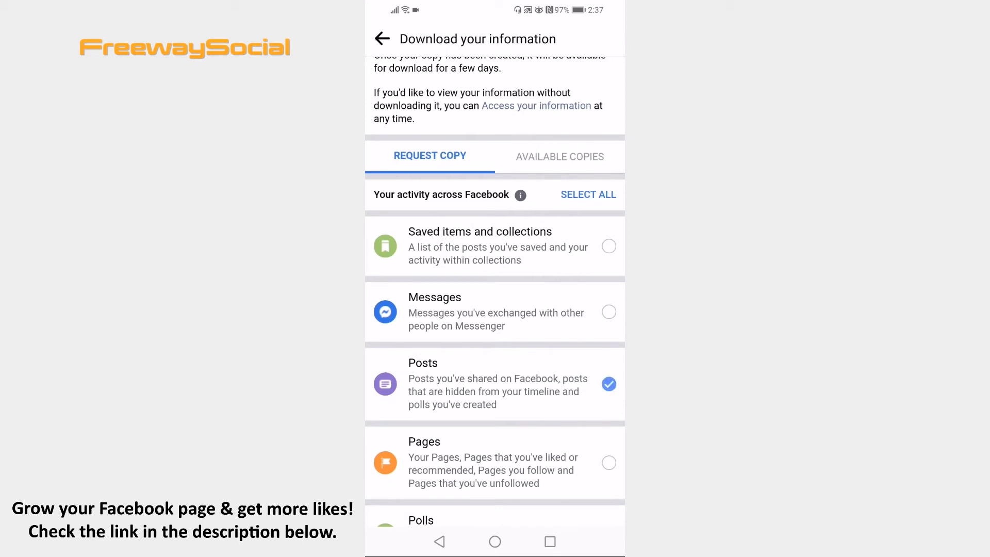
Step: Create the Posts-only file in HTML format so the request shows as Pending
{"action": "scroll", "scroll_direction": "down", "scroll_amount": 3}
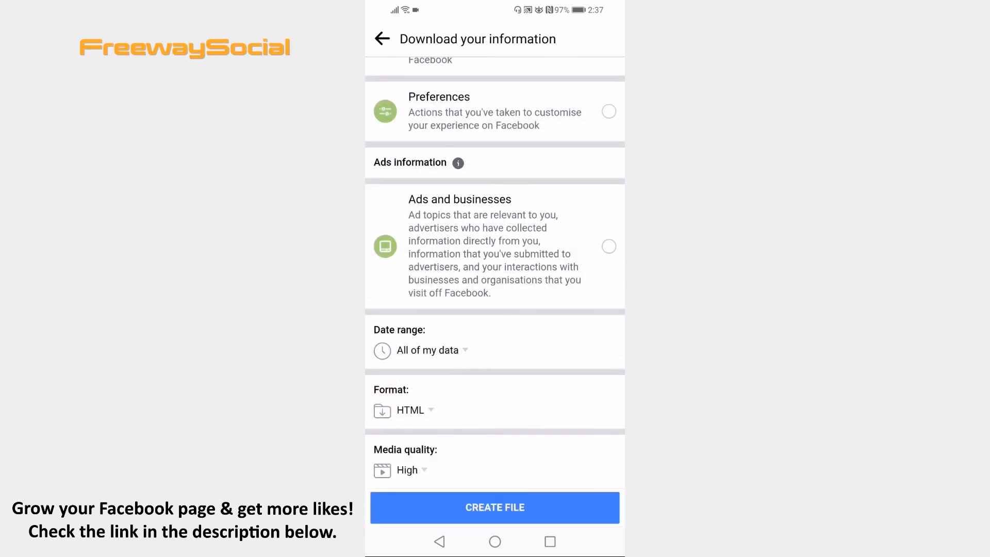
{"action": "left_click", "coordinate": [496, 507]}
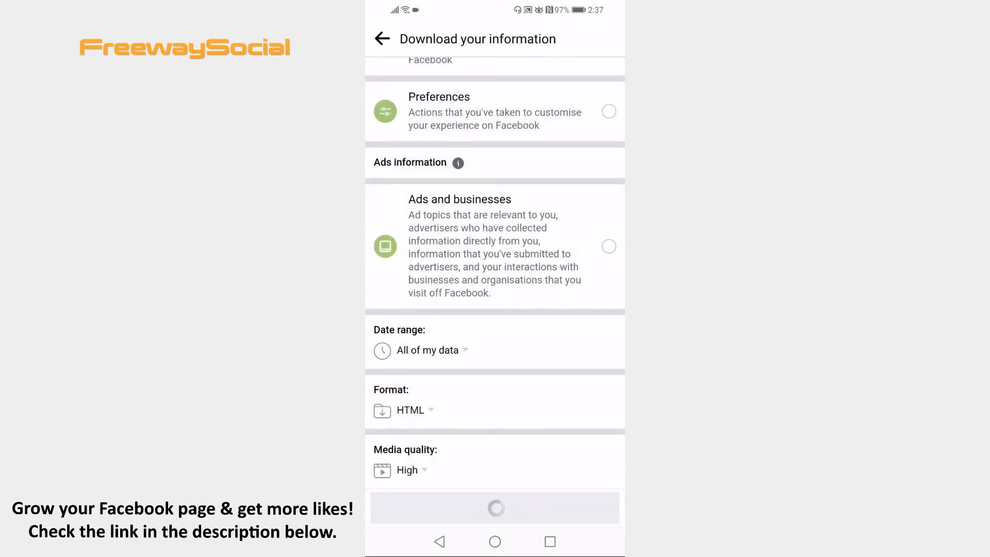
{"action": "left_click", "coordinate": [495, 507]}
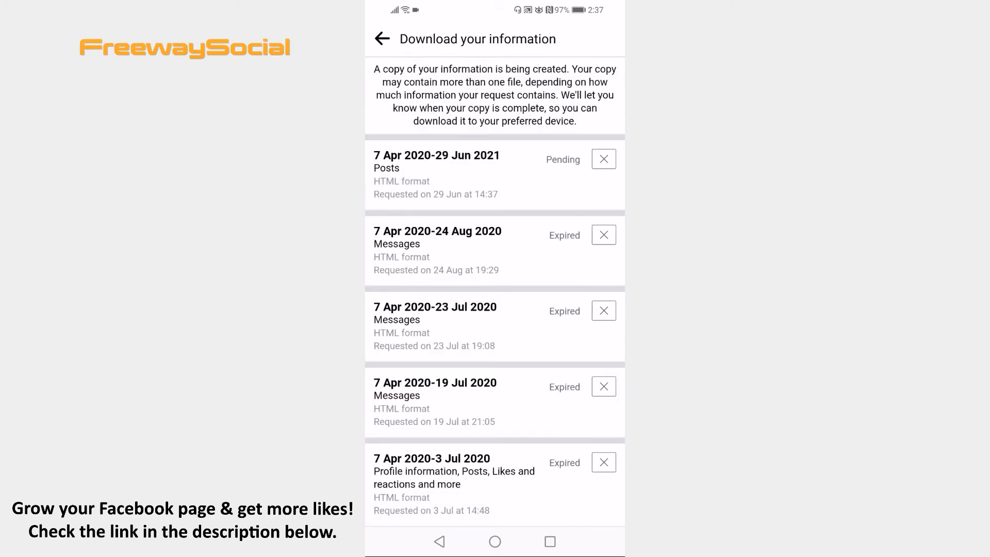